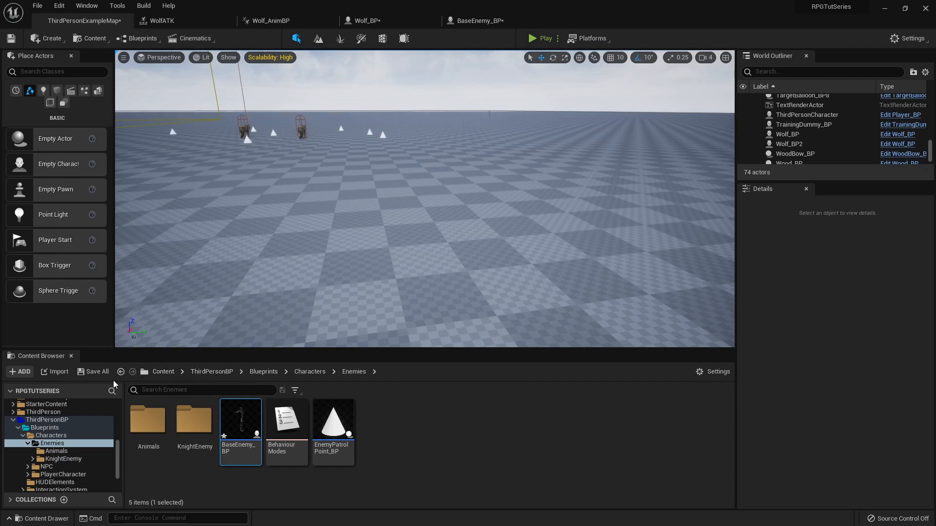
Show the HUDElements folder's twelve widget blueprints, including CraftingScreen_W, in the Content Browser.
scroll(down, 3)
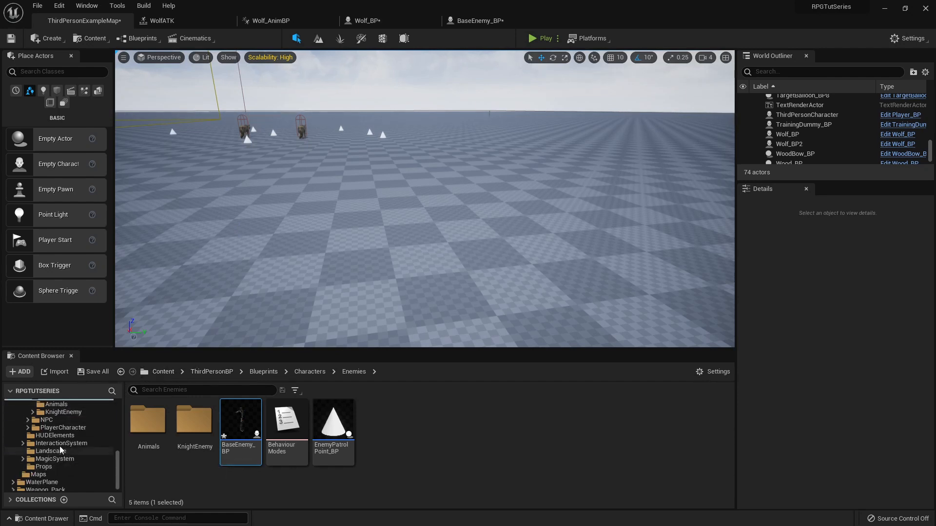
click(56, 436)
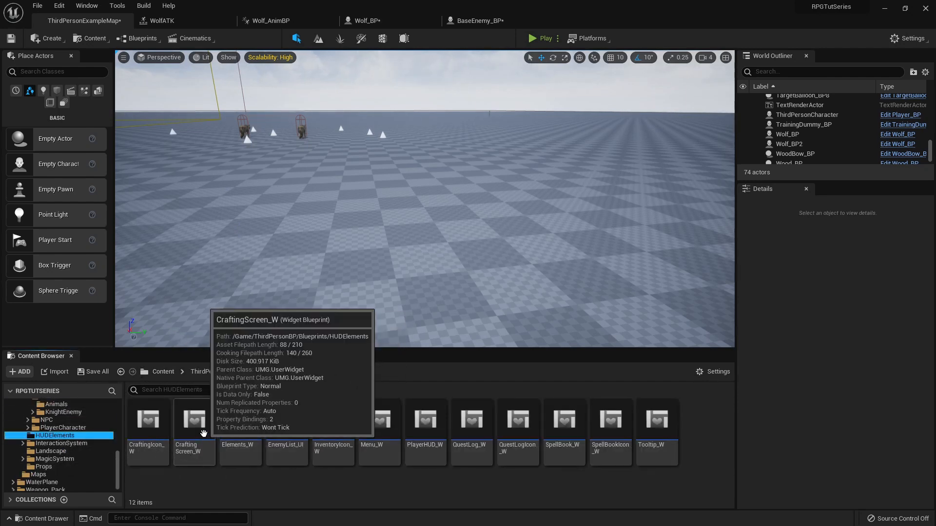
Open CraftingScreen_W and switch from its Designer view to the Event Graph.
double_click(194, 420)
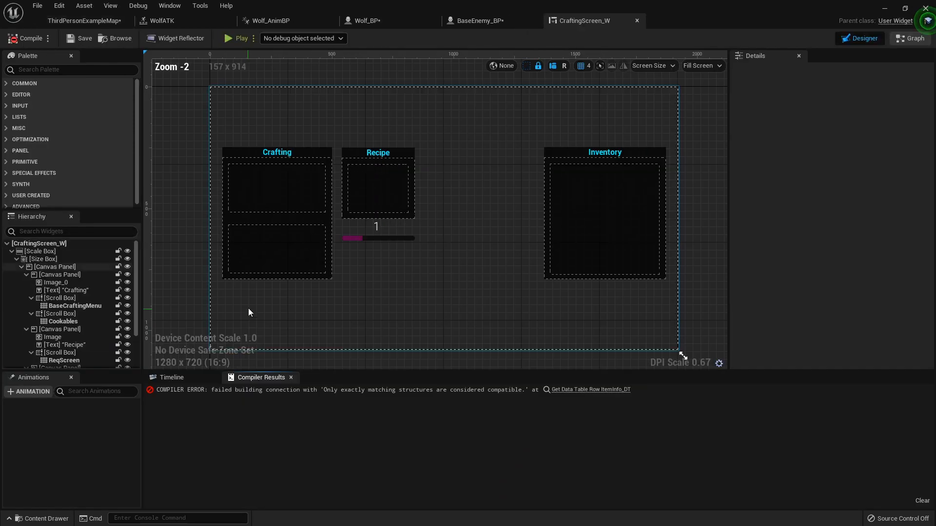
click(910, 38)
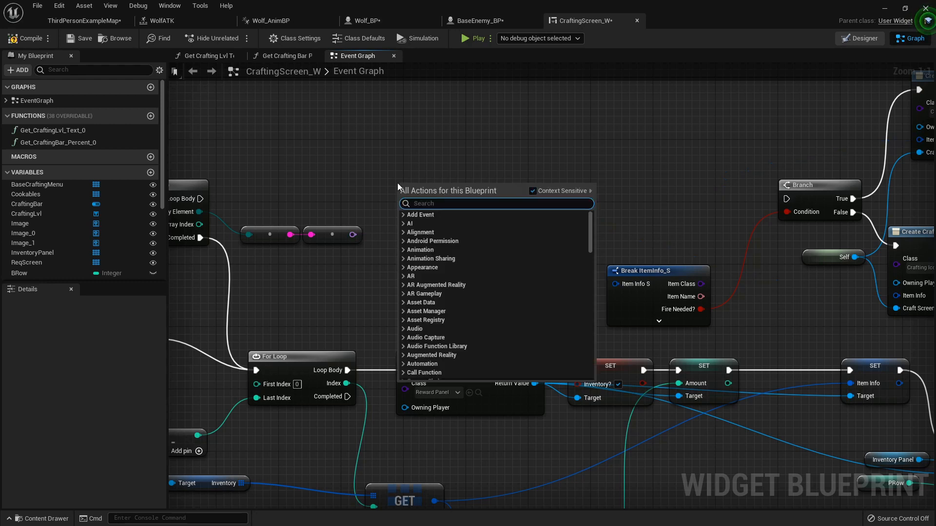
Add a Get Data Table Row node and choose its data table.
text(get data table ro)
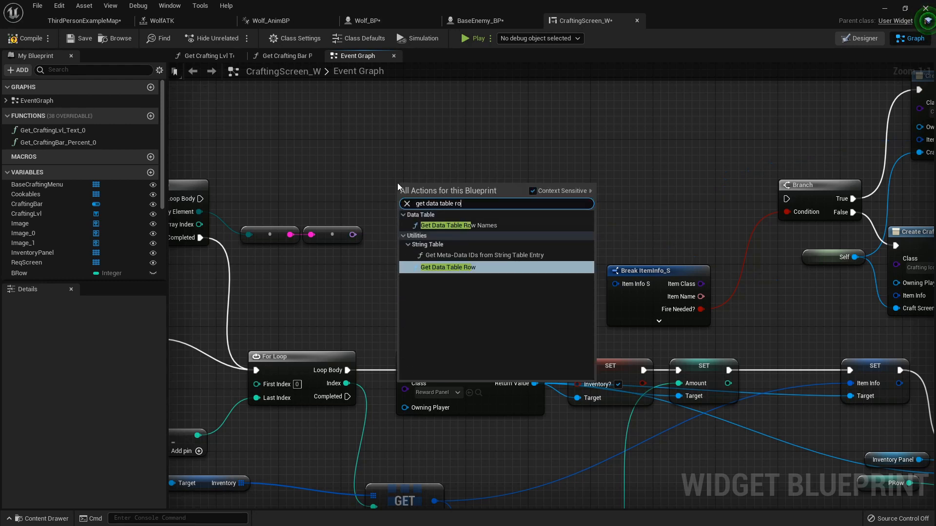
click(447, 266)
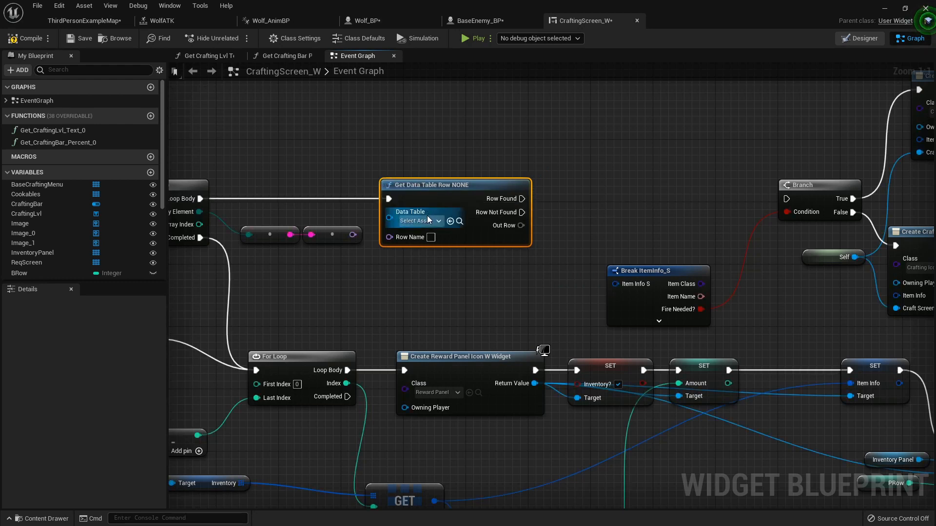
click(417, 221)
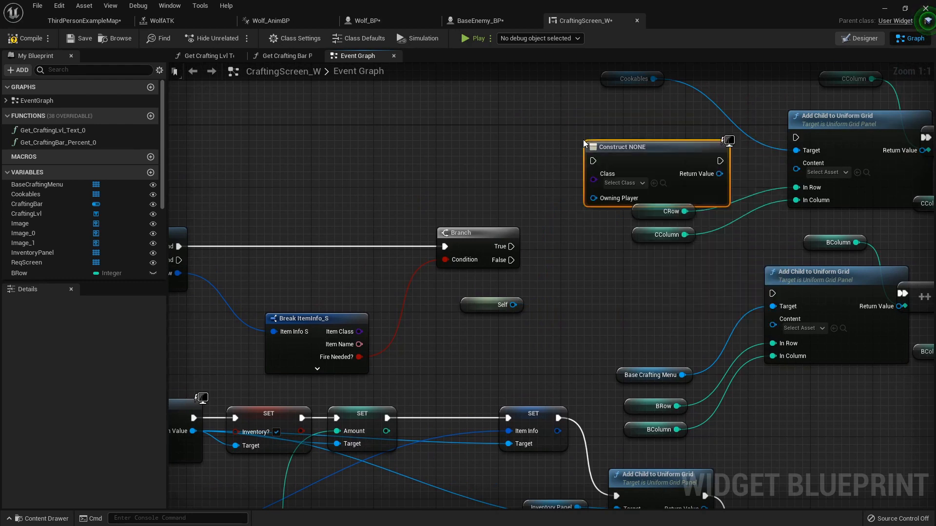
Make the Construct node create CraftingIcon_W widgets, then bring up Player_BP.
click(621, 183)
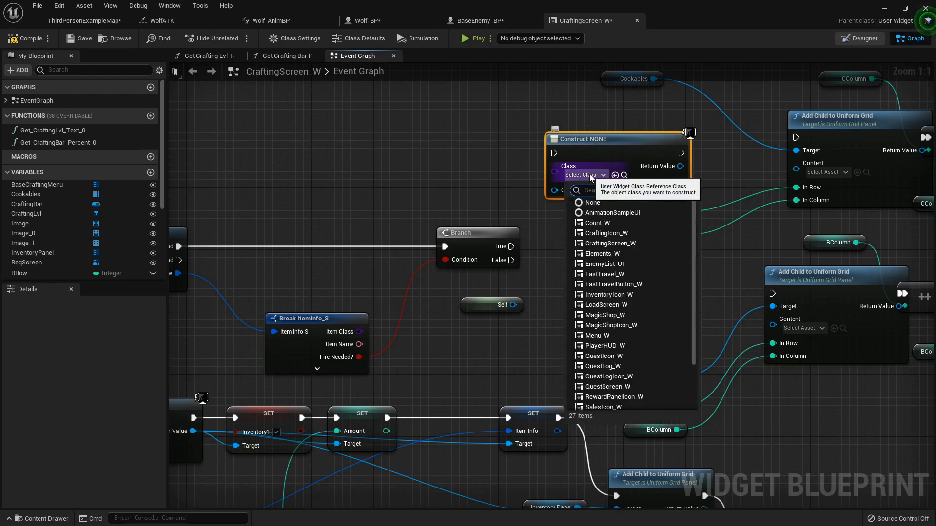
click(606, 233)
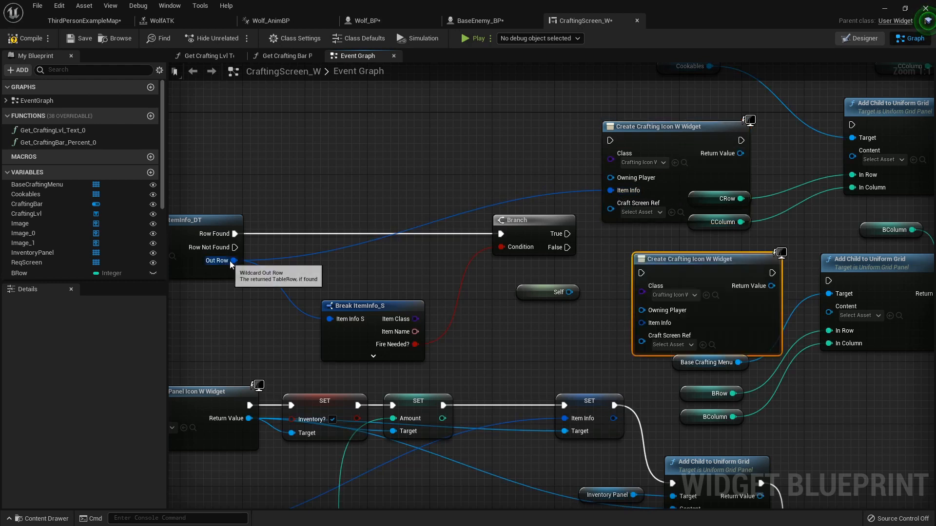
mouse_move(564, 293)
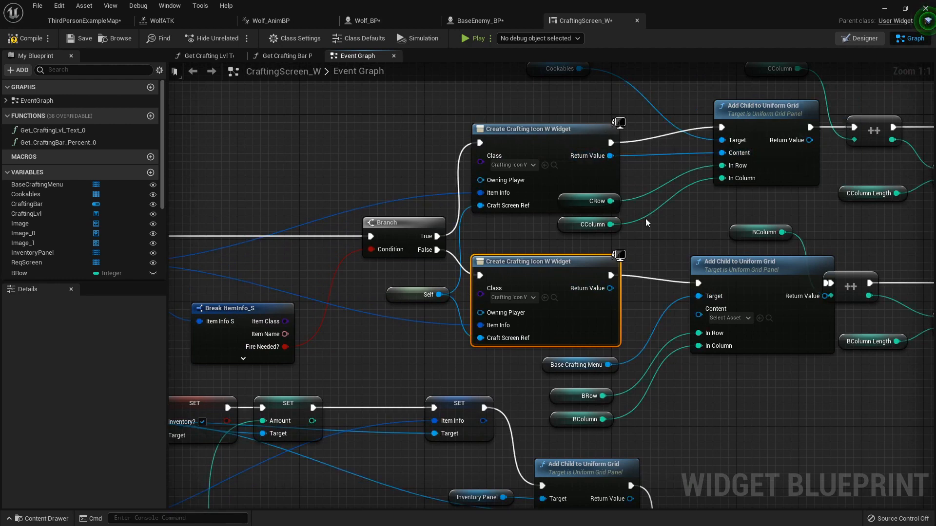
scroll(down, 3)
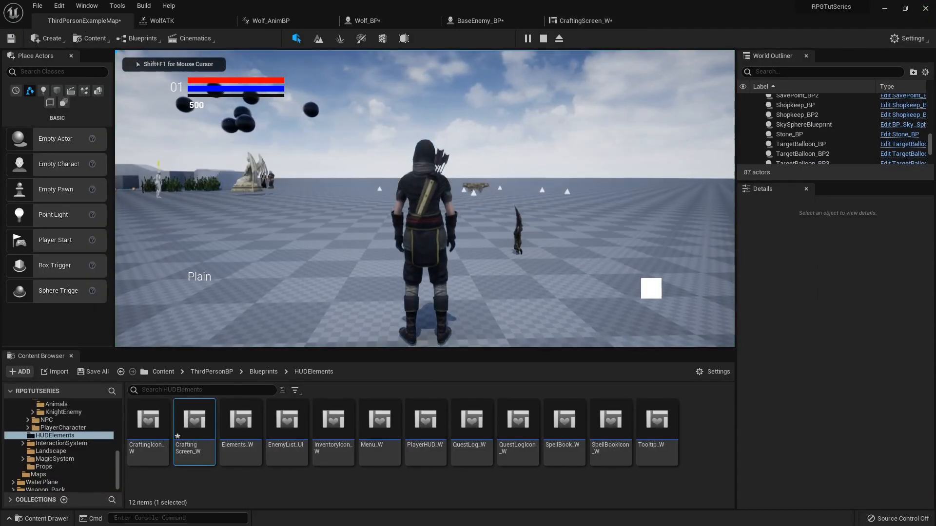
click(542, 38)
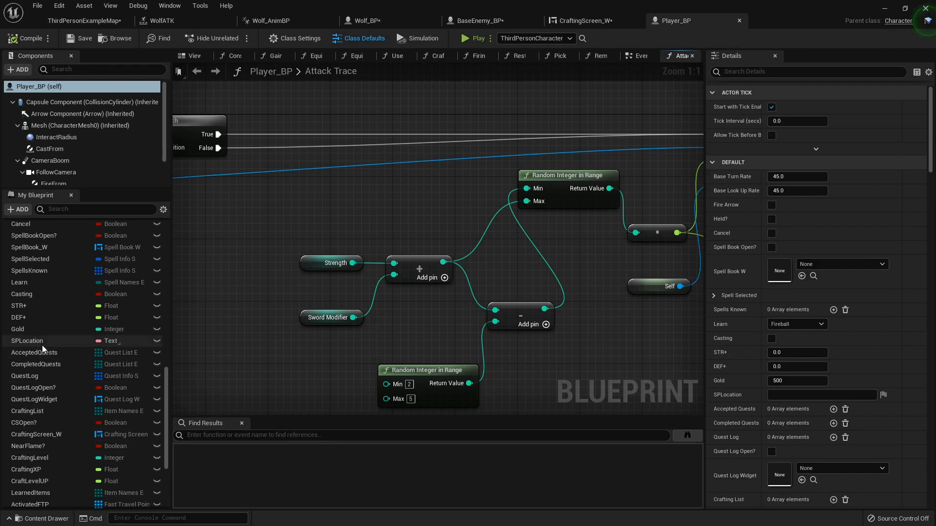
Select Player_BP's CraftingList variable and add an entry to its default array.
scroll(down, 3)
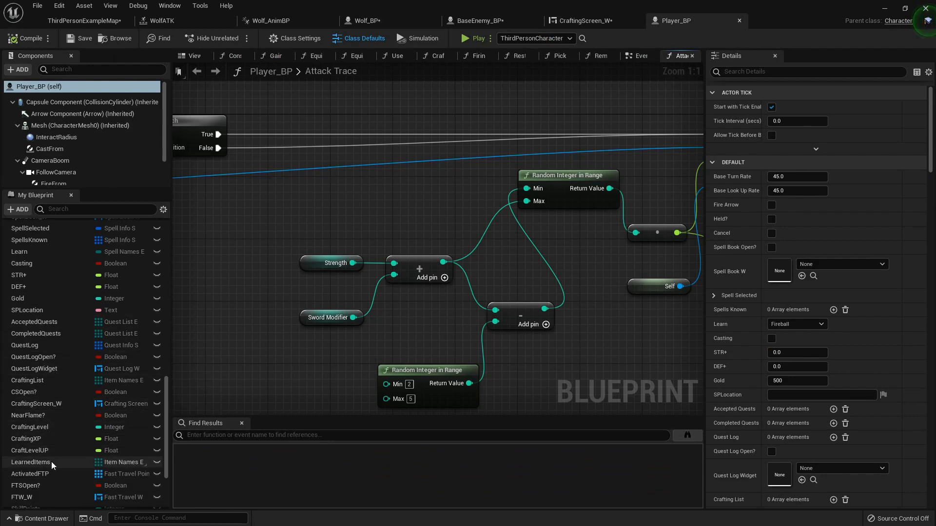
scroll(down, 3)
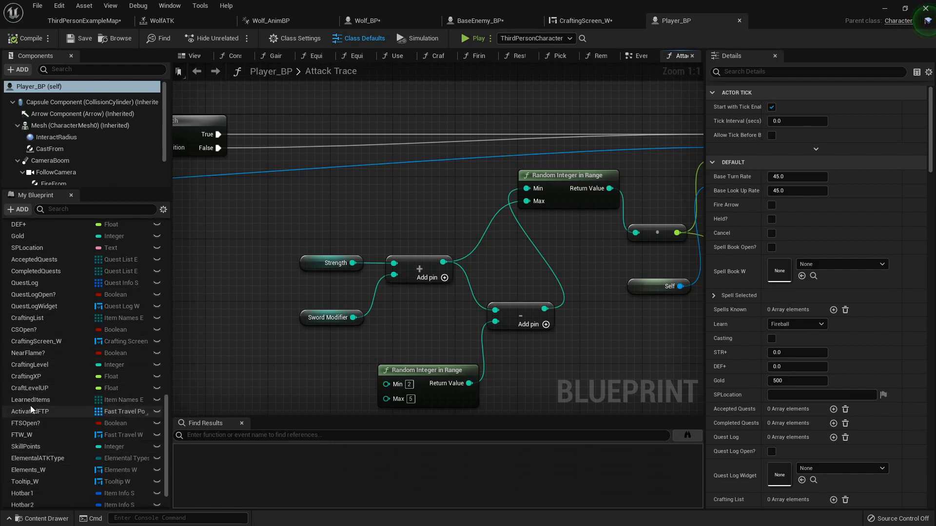
click(29, 318)
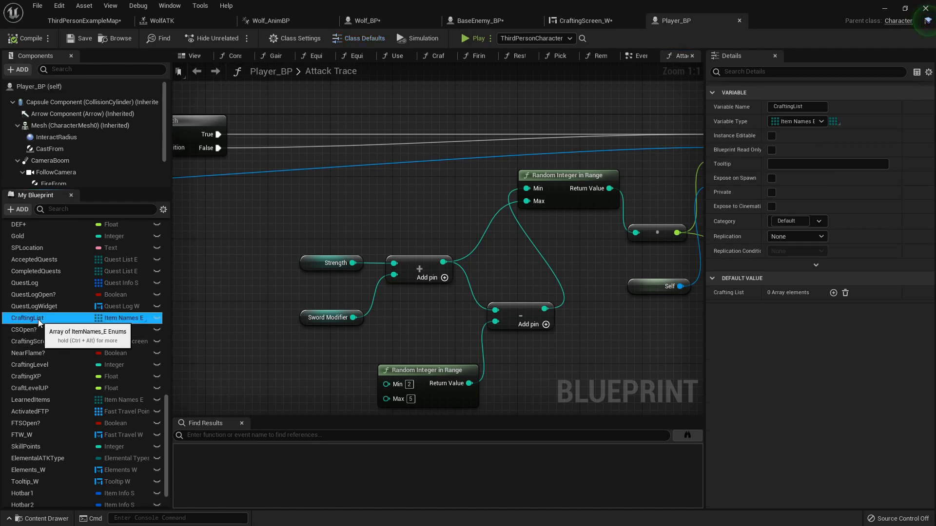
click(832, 293)
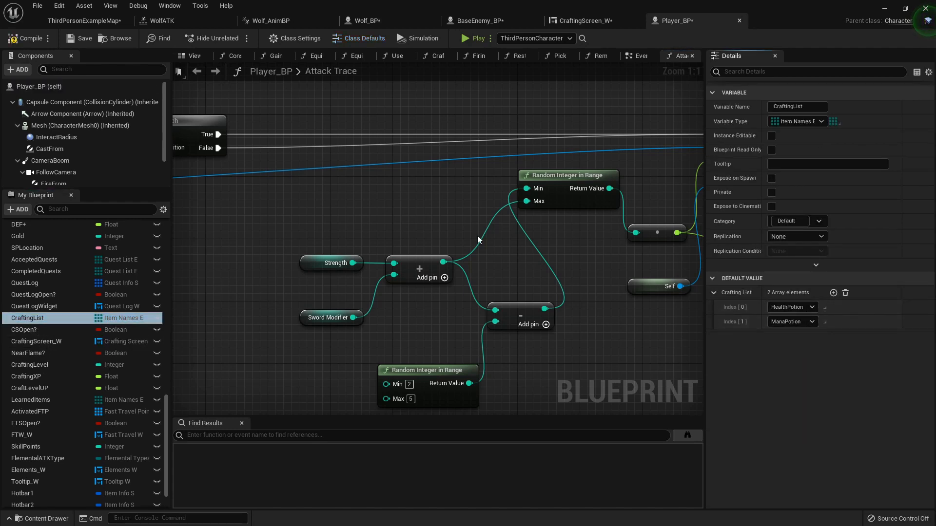
mouse_move(36, 271)
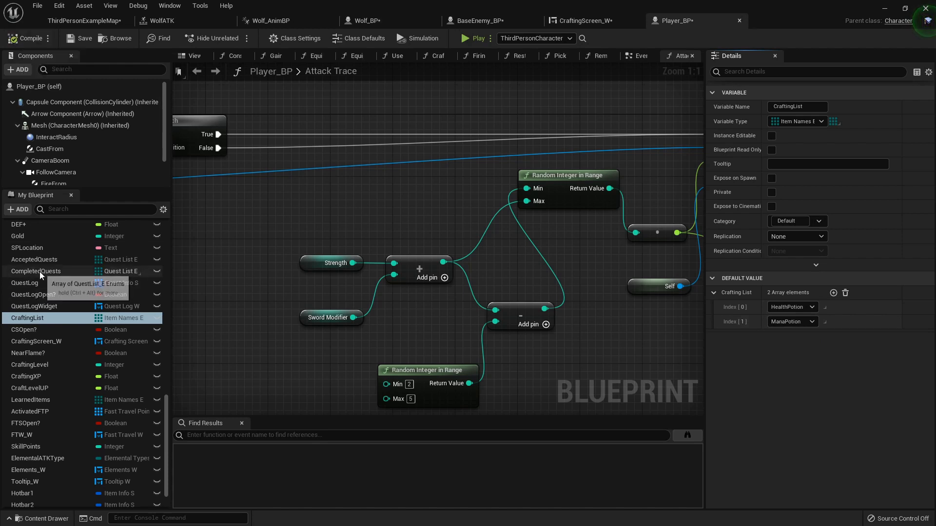
mouse_move(48, 403)
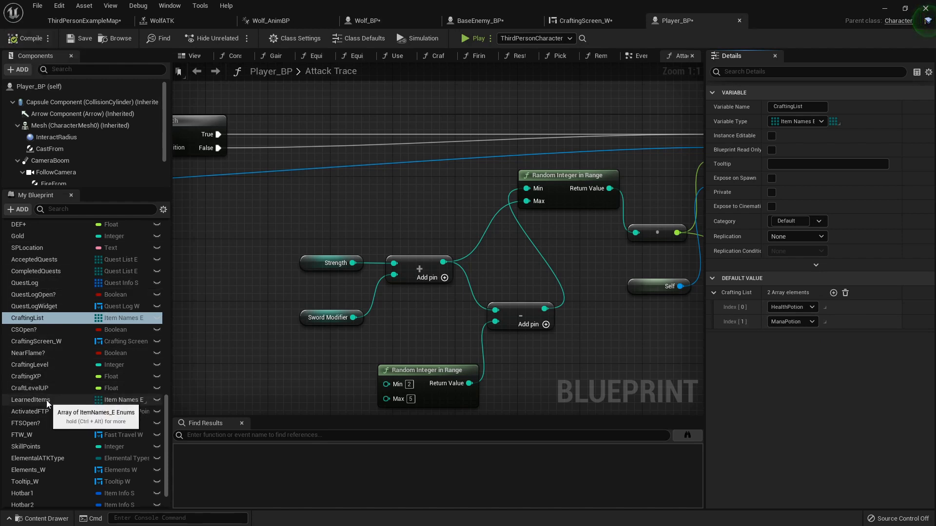